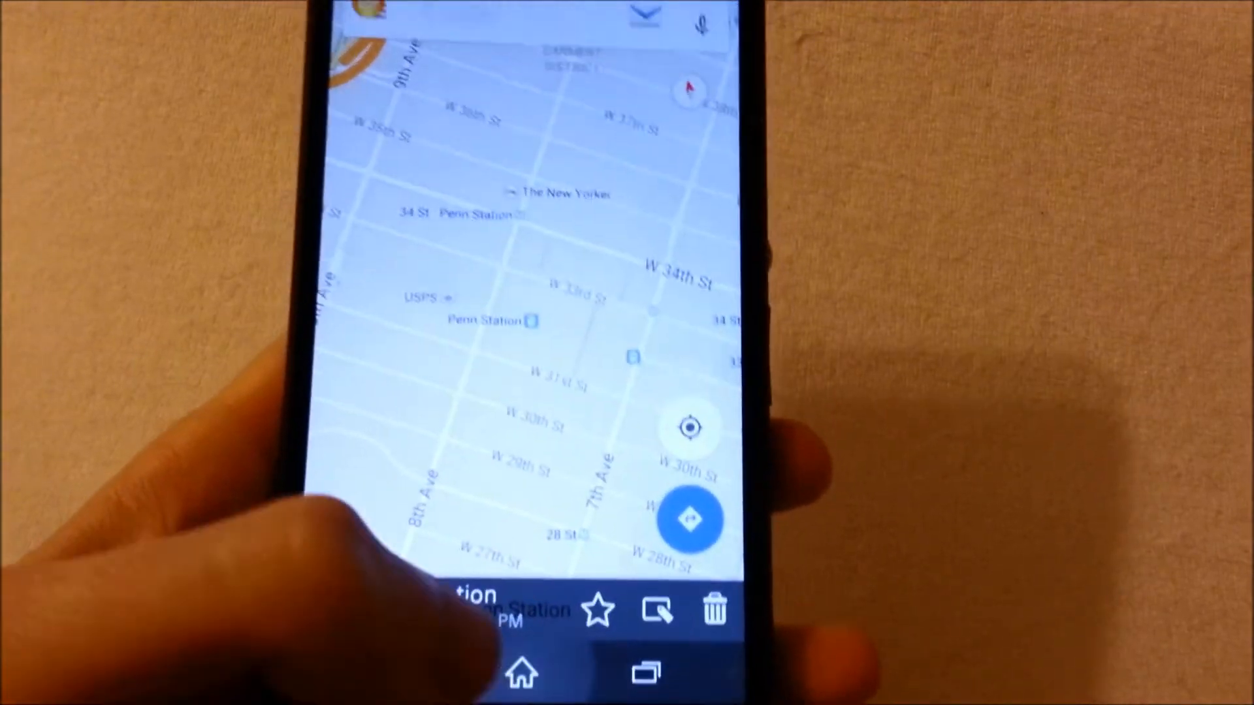
Exit Google Maps to the home screen and open the app drawer
{"action": "left_click", "coordinate": [523, 673]}
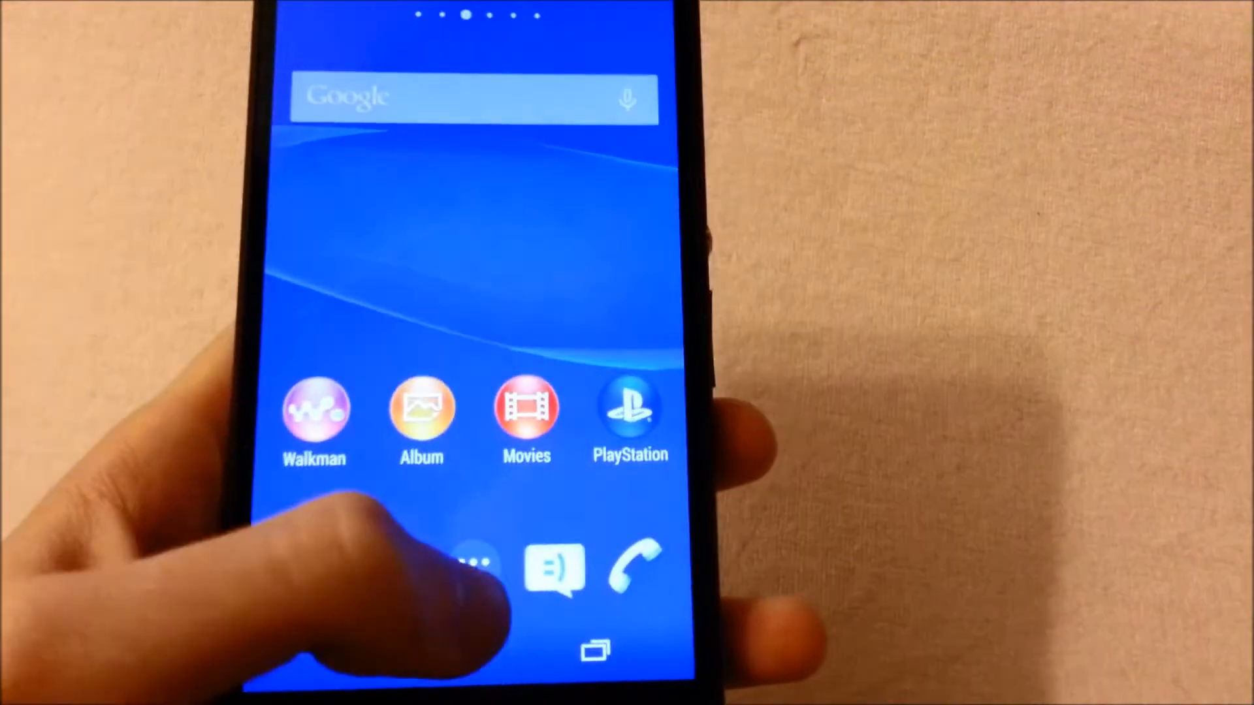
{"action": "left_click", "coordinate": [473, 564]}
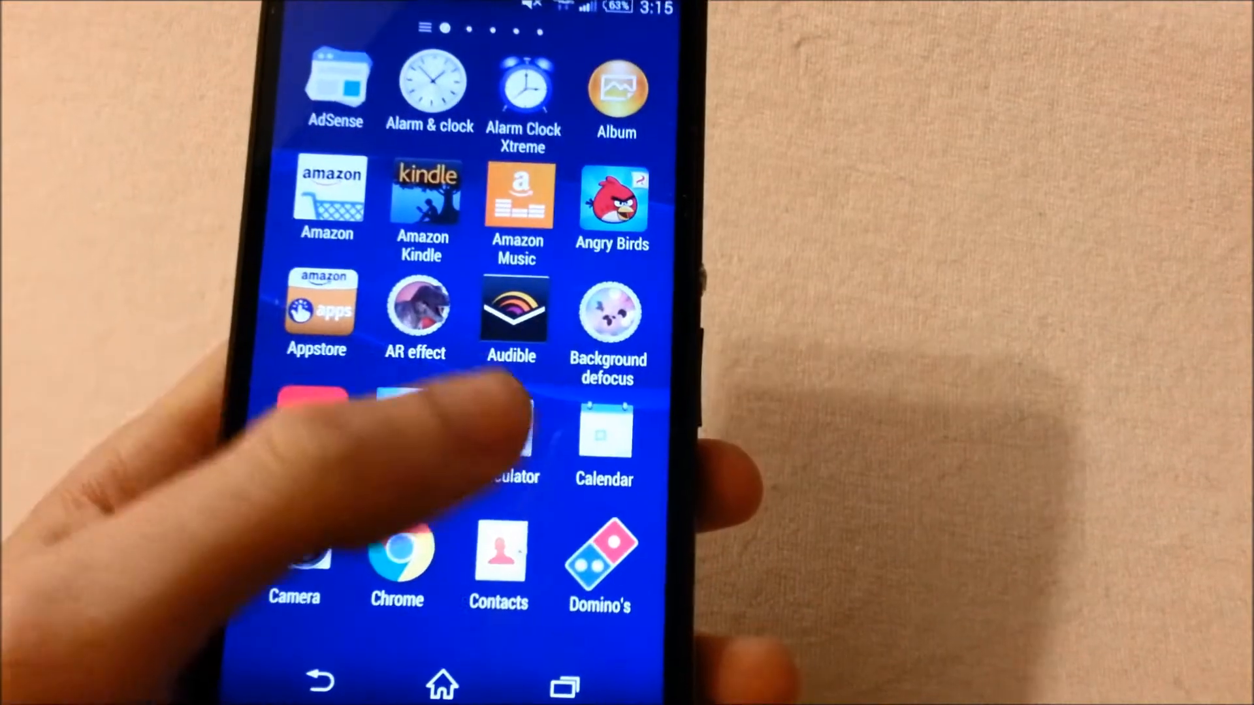